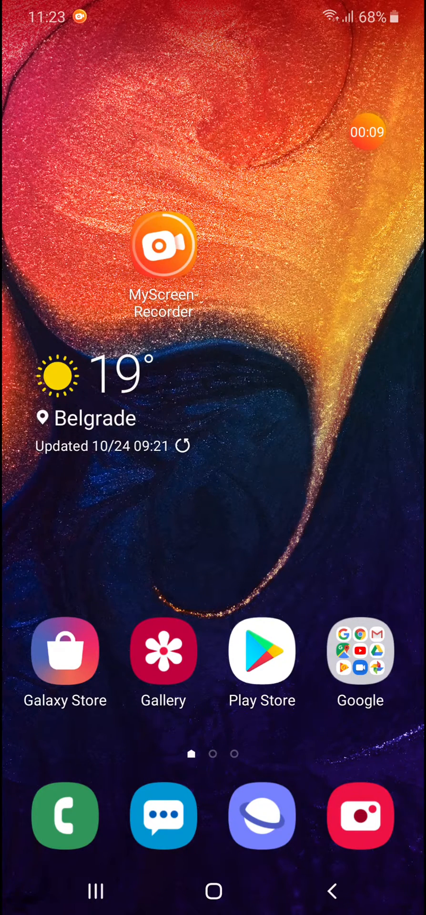
Step: Launch Messages from the dock and reach its settings via the three-dot menu
{"action": "left_click", "coordinate": [163, 815]}
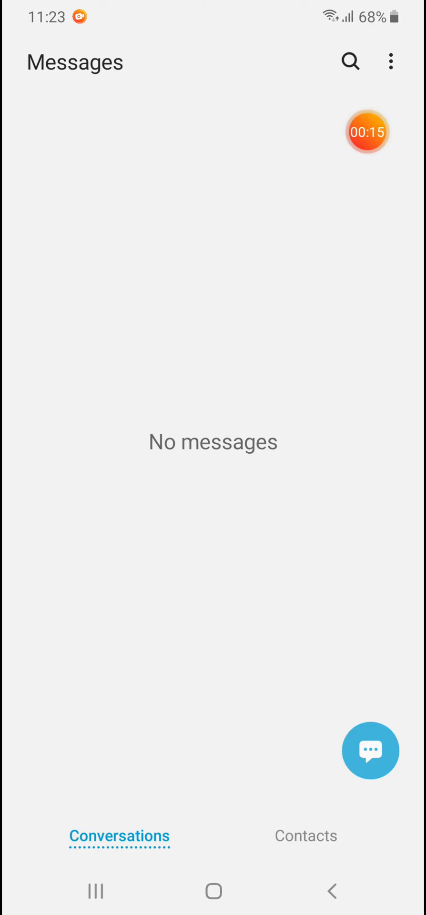
{"action": "left_click", "coordinate": [390, 61]}
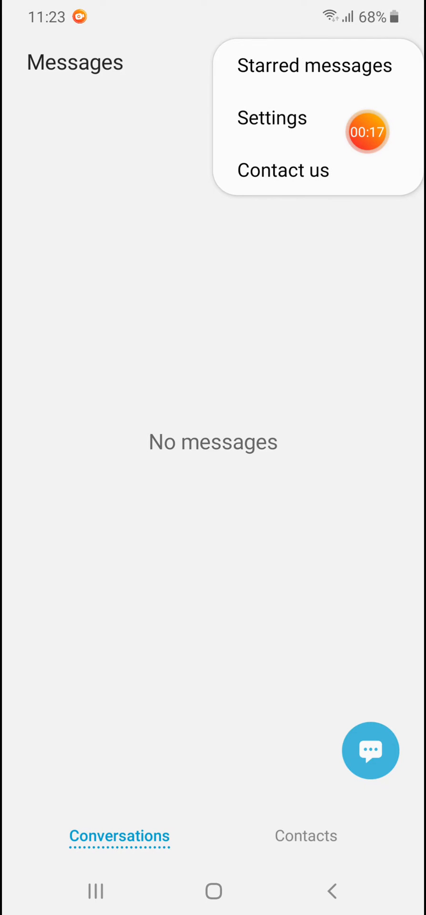
{"action": "left_click", "coordinate": [271, 117]}
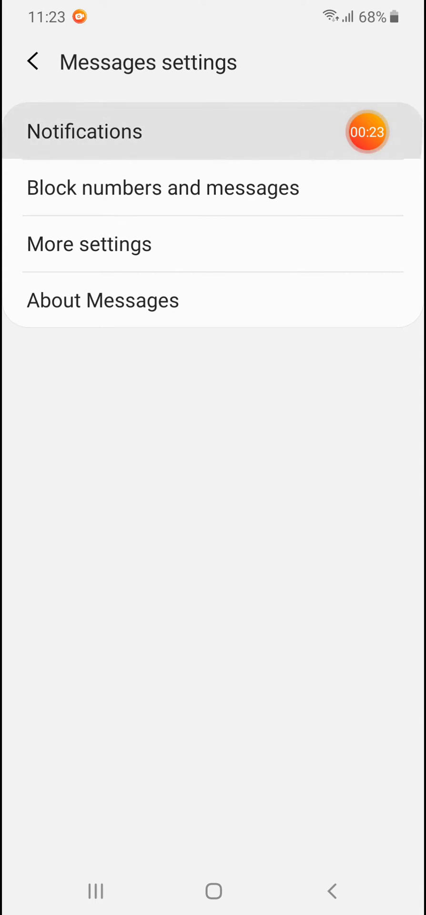
Step: Switch on Show notifications for Messages and select the New messages category
{"action": "left_click", "coordinate": [85, 131]}
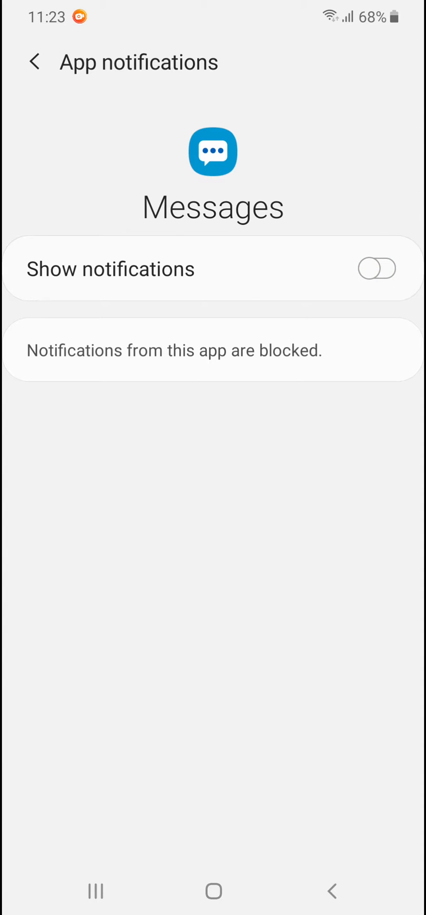
{"action": "left_click", "coordinate": [376, 269]}
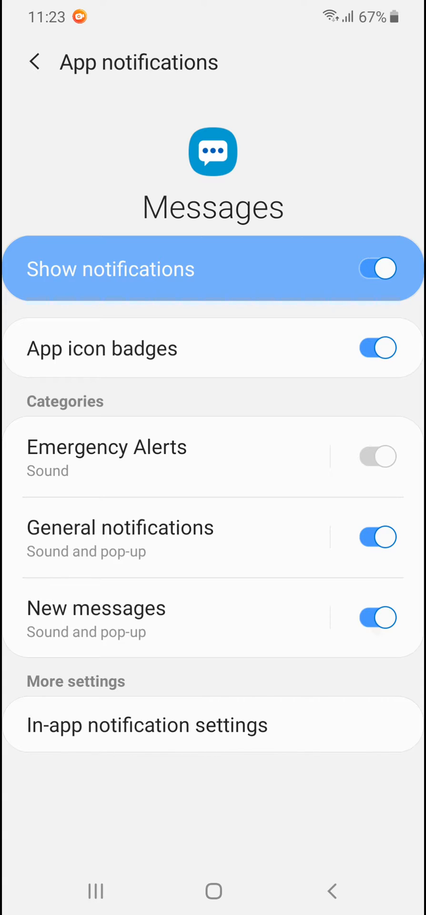
{"action": "left_click", "coordinate": [96, 618]}
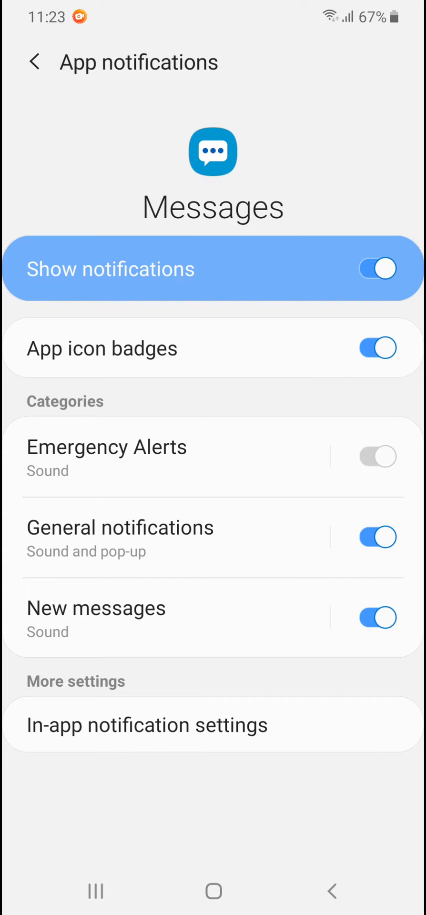
Step: In the New messages category, try the Silent style and restore the style to Sound
{"action": "left_click", "coordinate": [97, 619]}
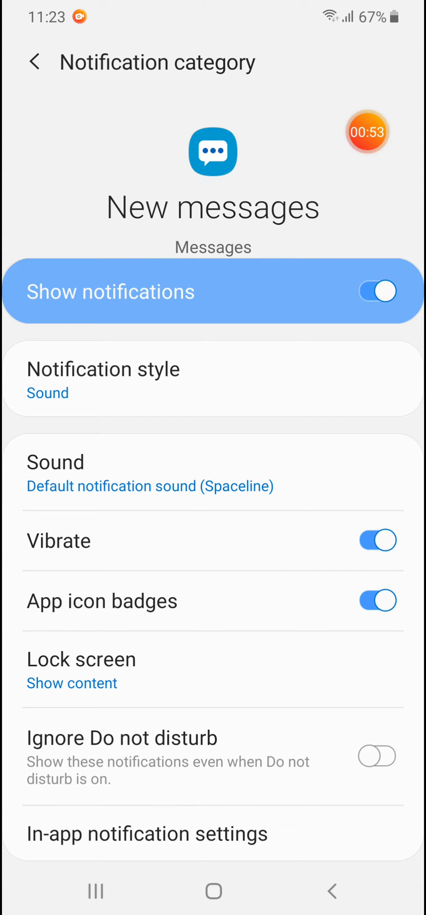
{"action": "left_click", "coordinate": [103, 379]}
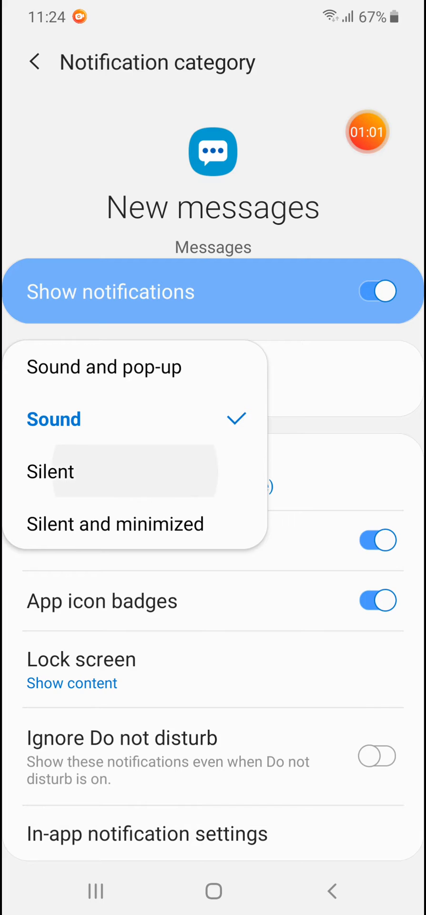
{"action": "left_click", "coordinate": [50, 470]}
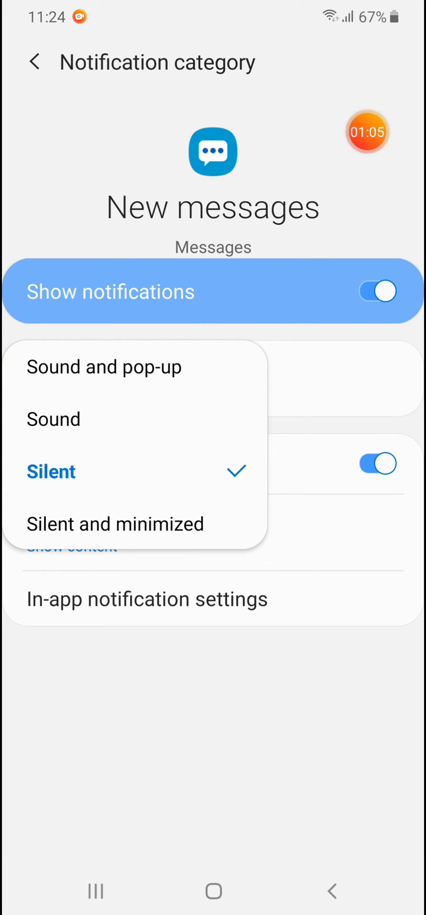
{"action": "left_click", "coordinate": [53, 419]}
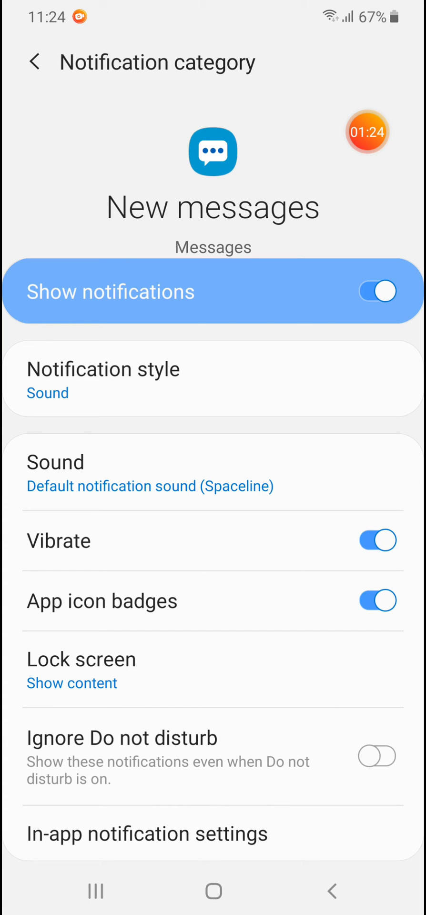
{"action": "left_click", "coordinate": [104, 367]}
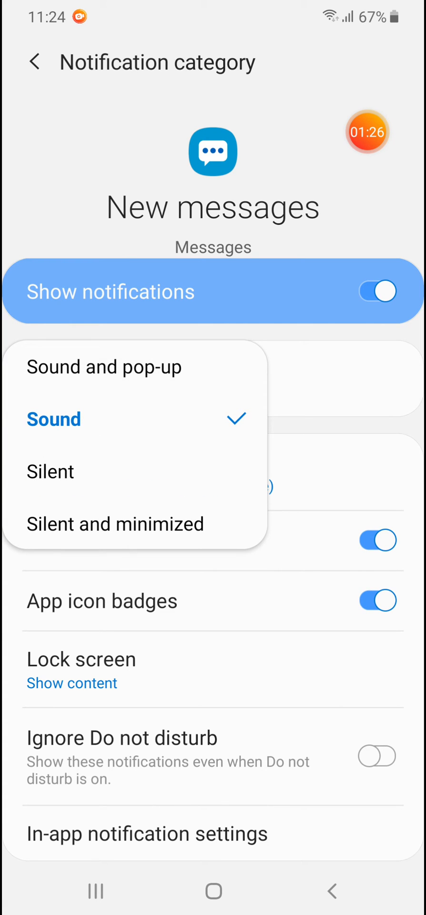
{"action": "left_click", "coordinate": [53, 418]}
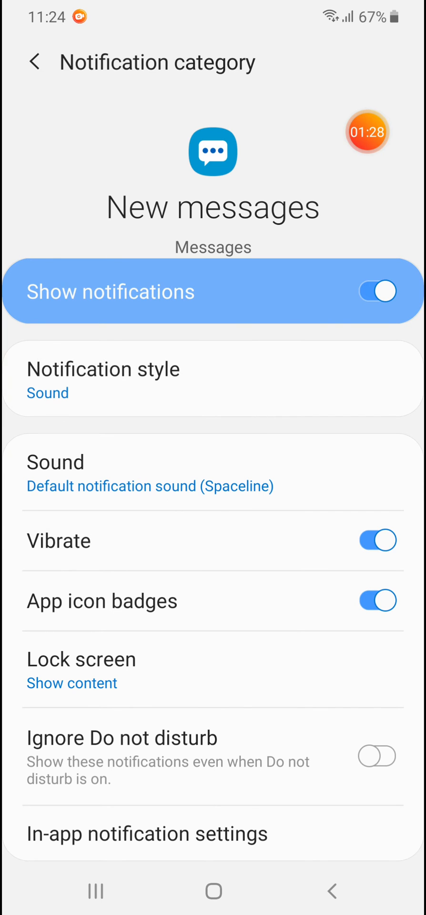